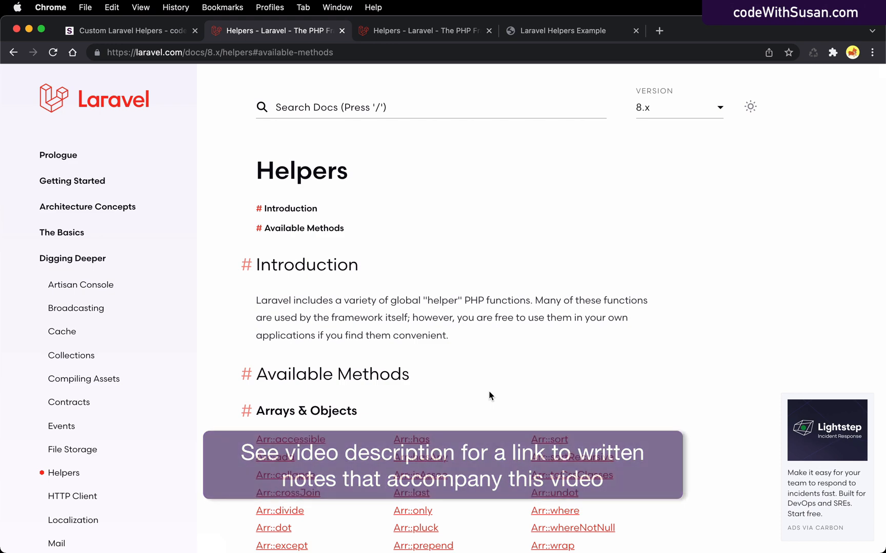
Create a new empty helpers.php file inside the app folder via the Explorer context menu.
scroll("down", 3)
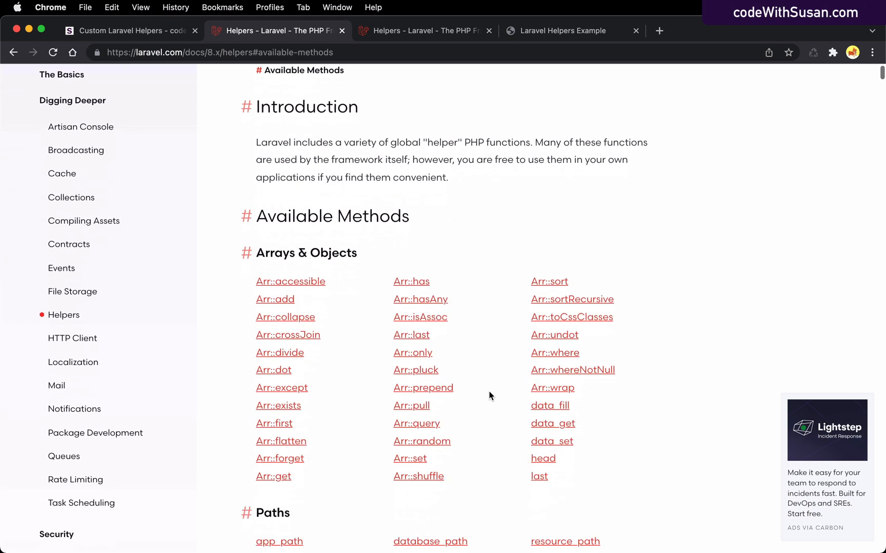
scroll("down", 3)
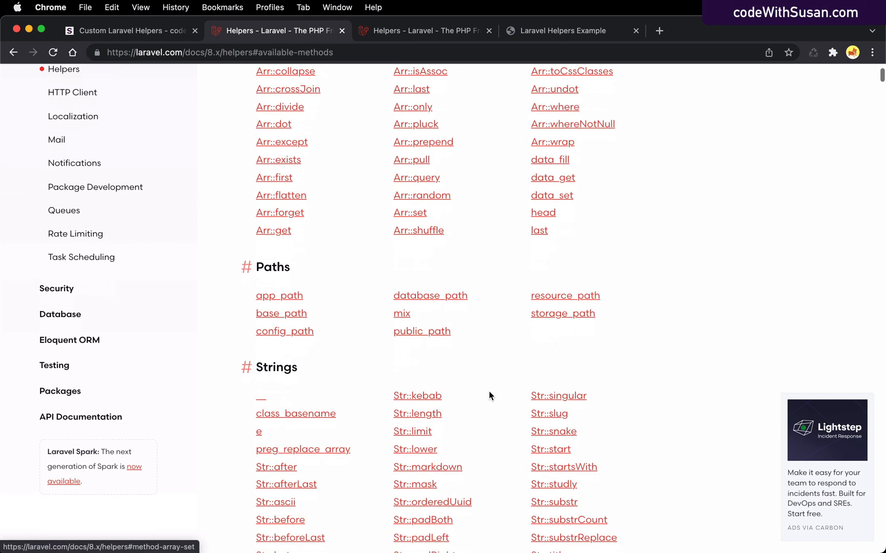
scroll("down", 3)
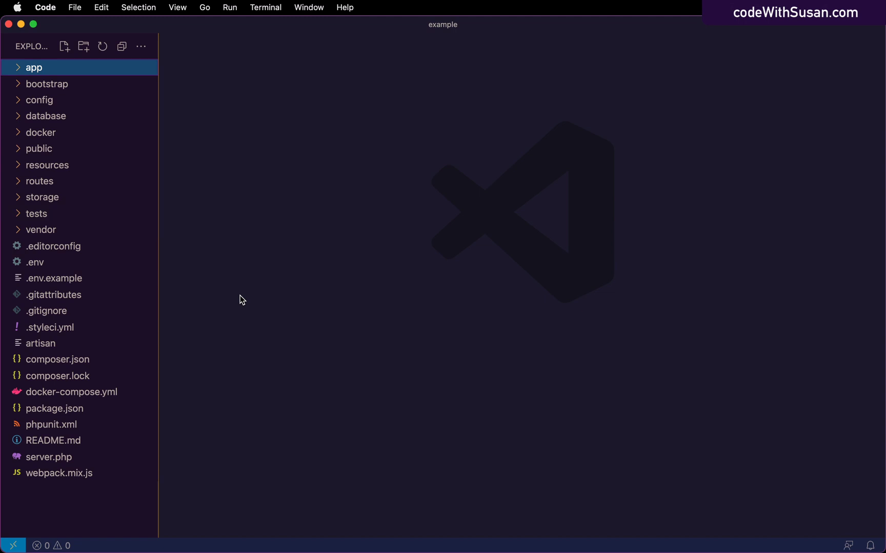
mouse_move(176, 183)
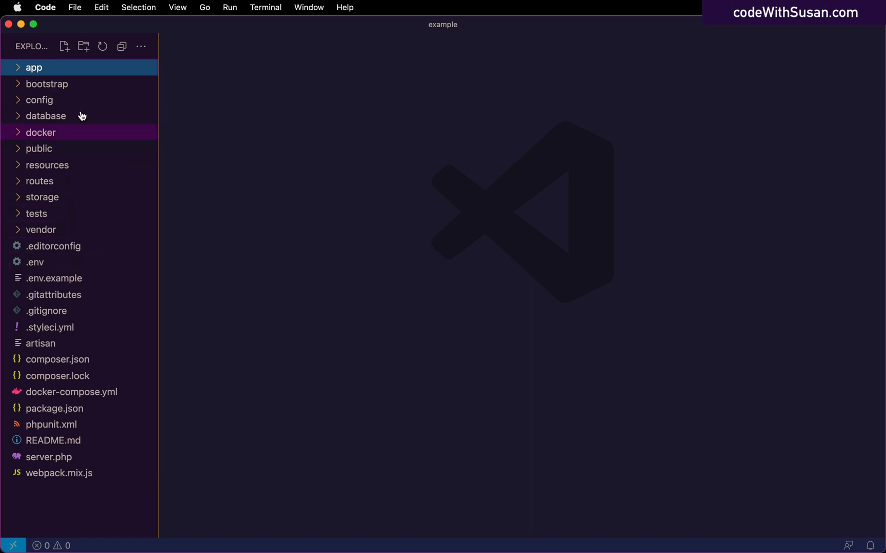
mouse_move(28, 76)
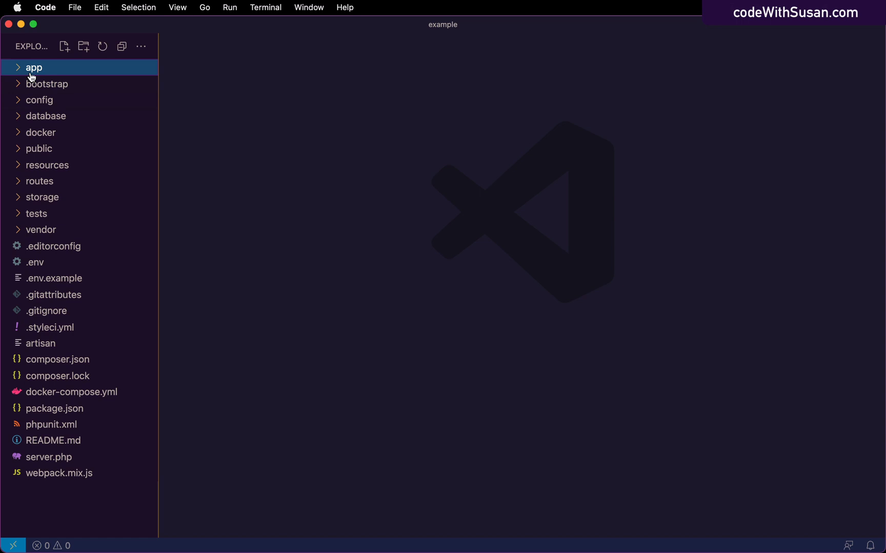
right_click(33, 67)
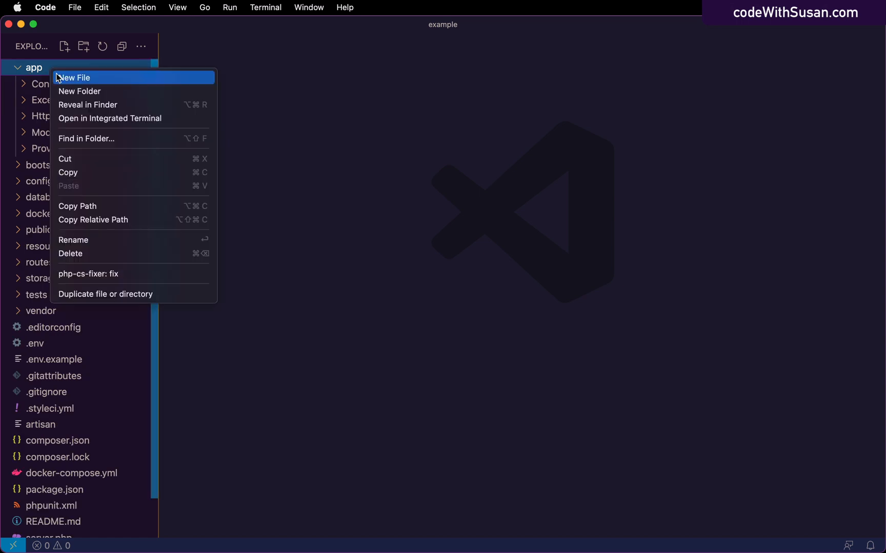
left_click(74, 78)
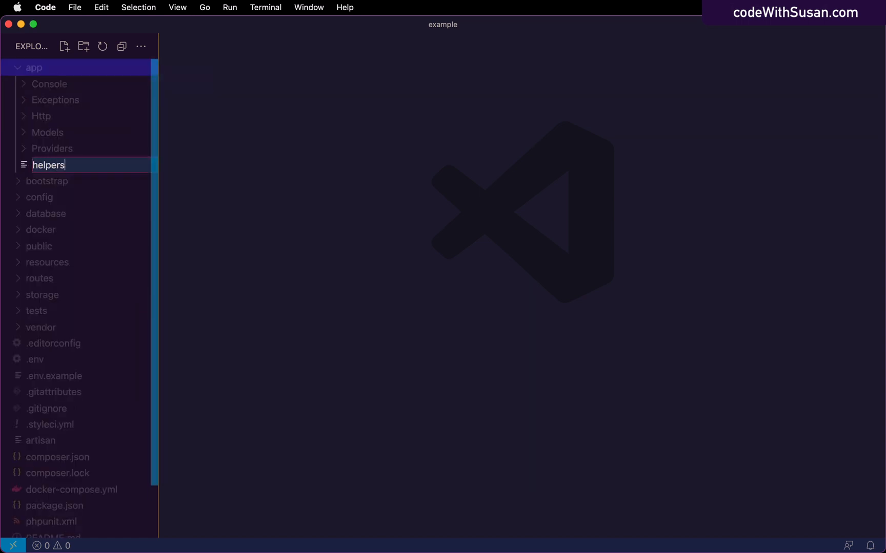
type(".php")
key("Enter")
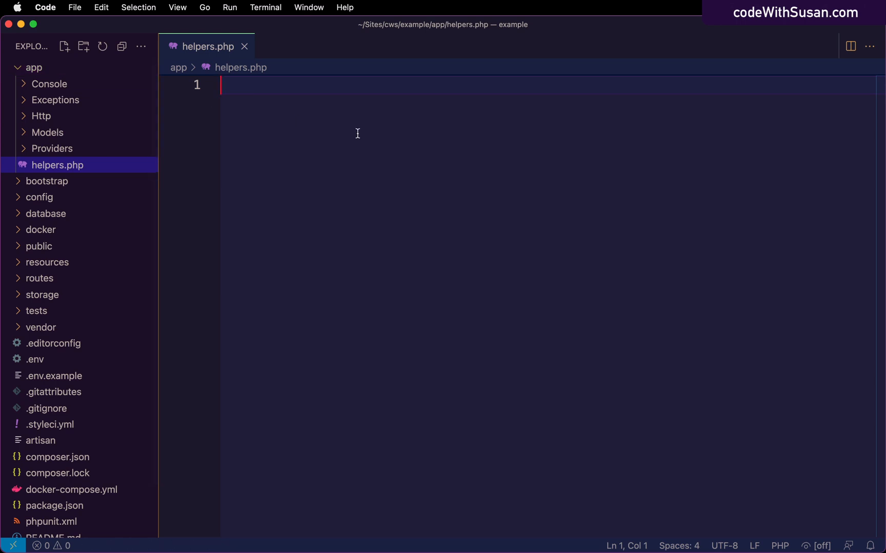
Write <?php and a say_hello() function returning "Hello" in helpers.php.
type("<?php")
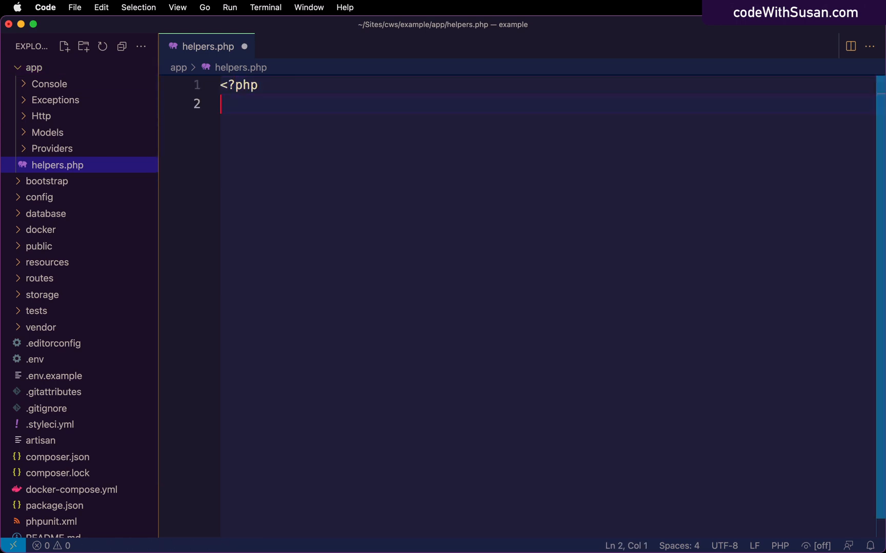
type("function")
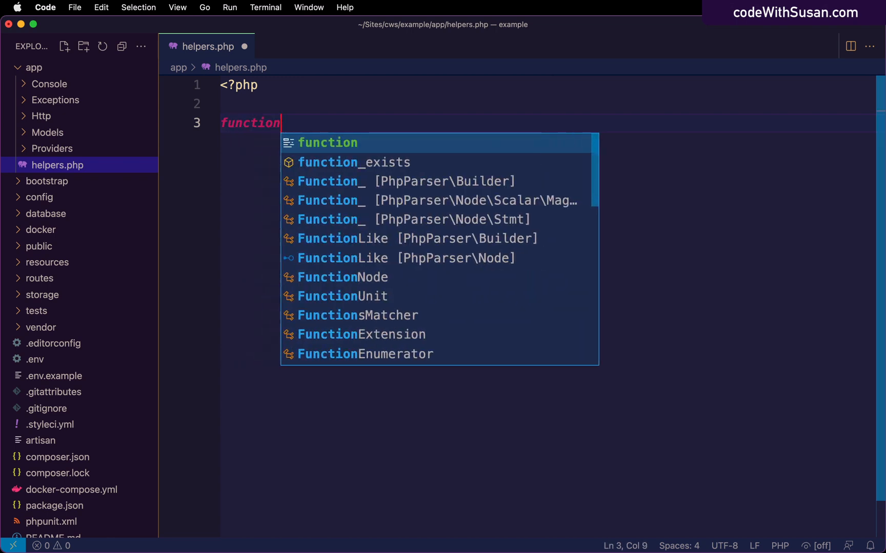
type("say_hello() {")
type("return")
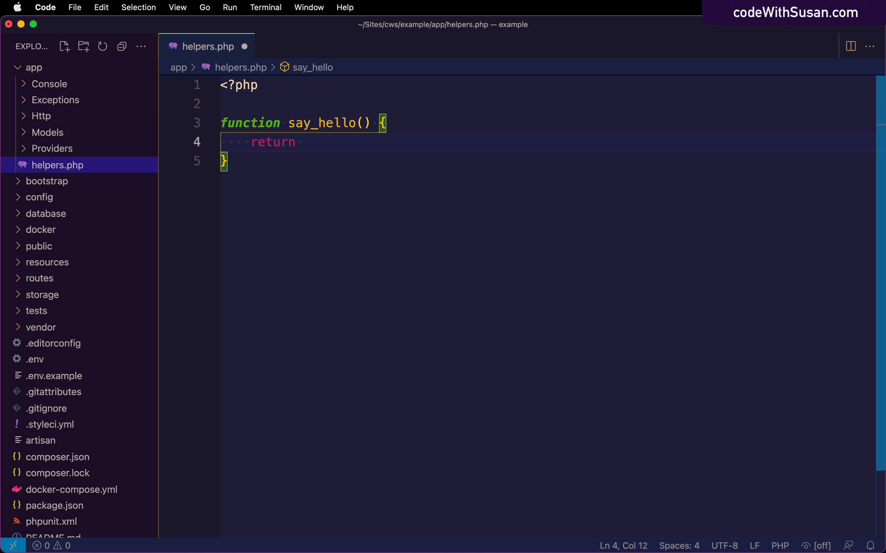
type("\"Hel\"")
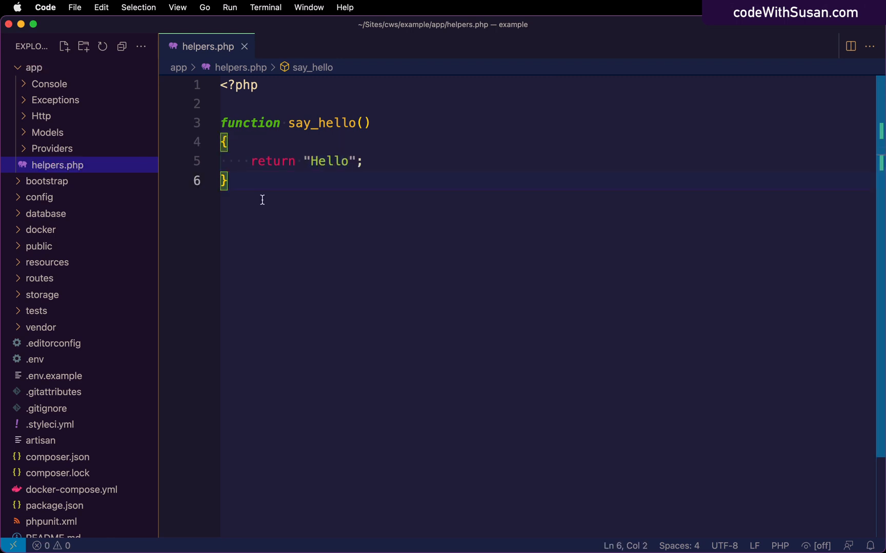
mouse_move(258, 149)
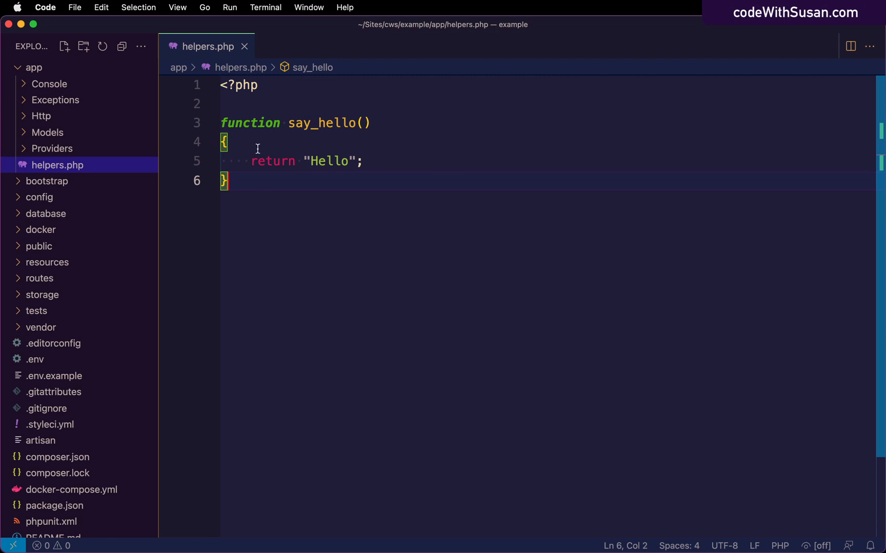
mouse_move(346, 242)
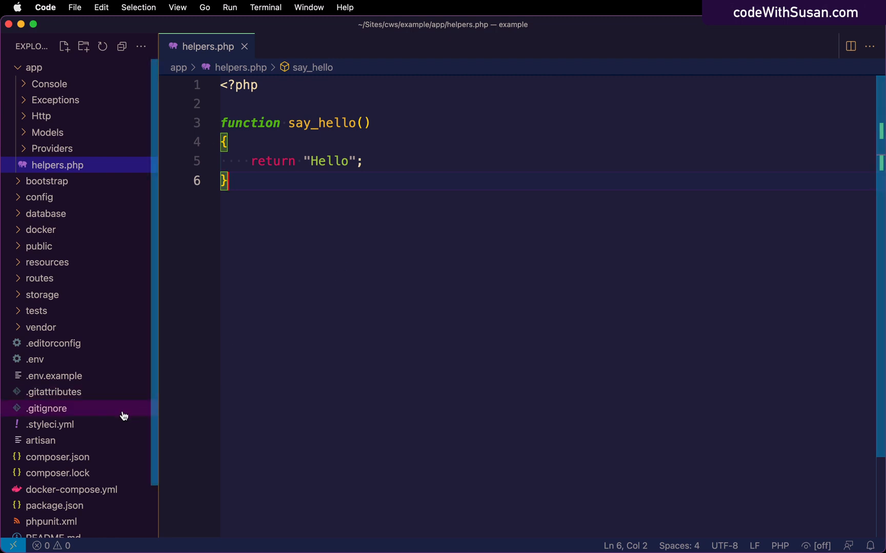
Bring up composer.json and scroll to its autoload psr-4 section.
left_click(57, 457)
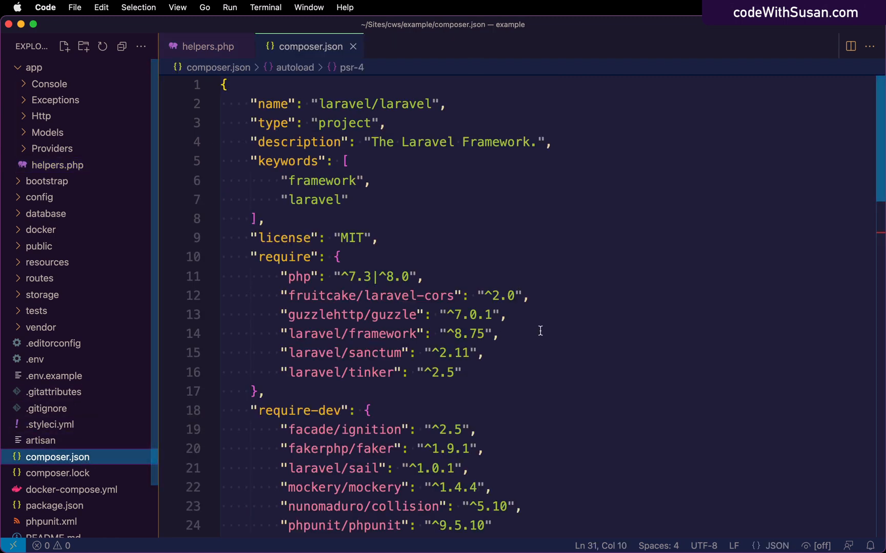
scroll("down", 3)
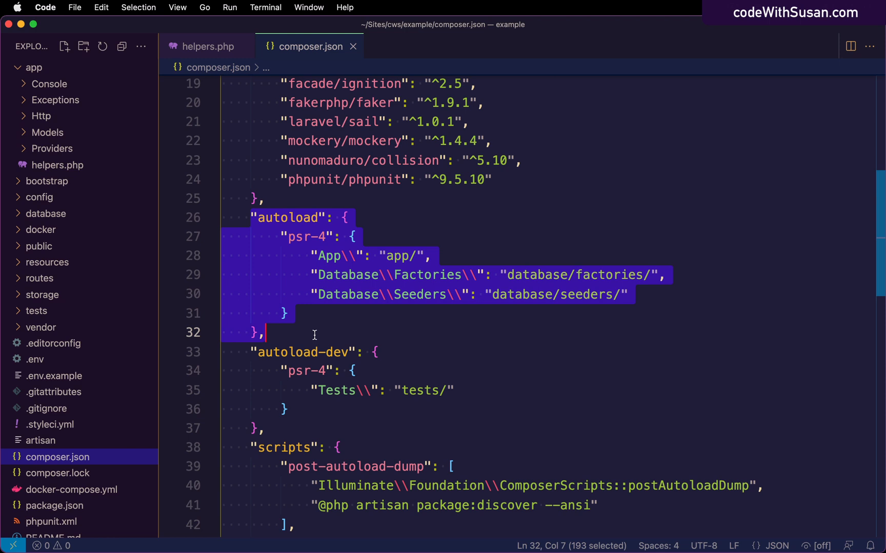
mouse_move(304, 284)
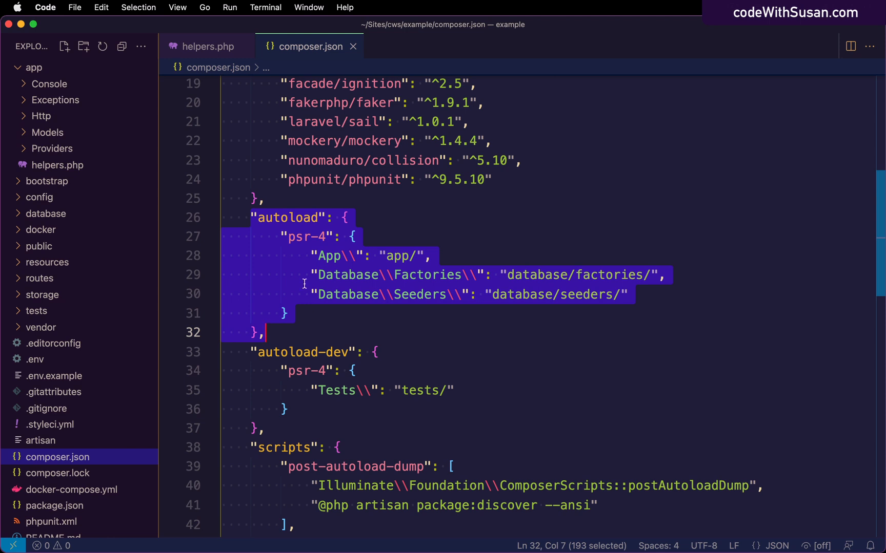
mouse_move(339, 256)
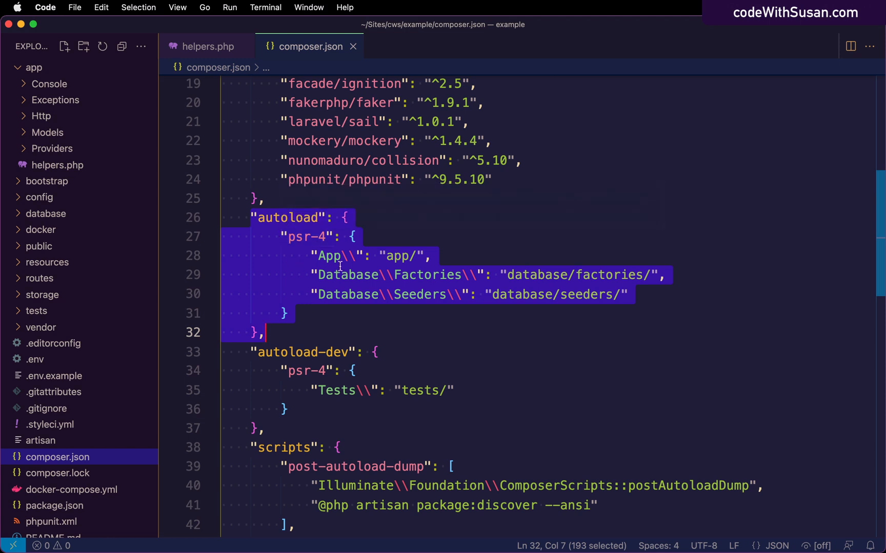
mouse_move(328, 235)
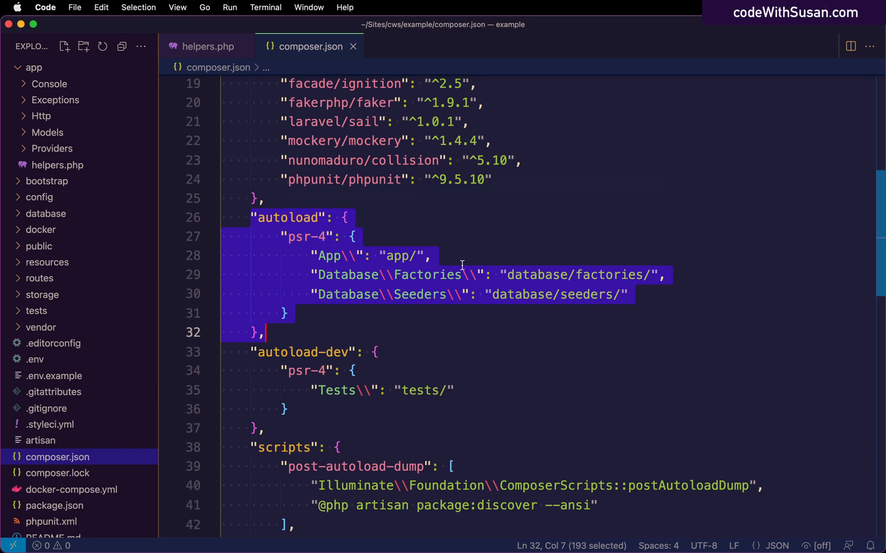
mouse_move(493, 274)
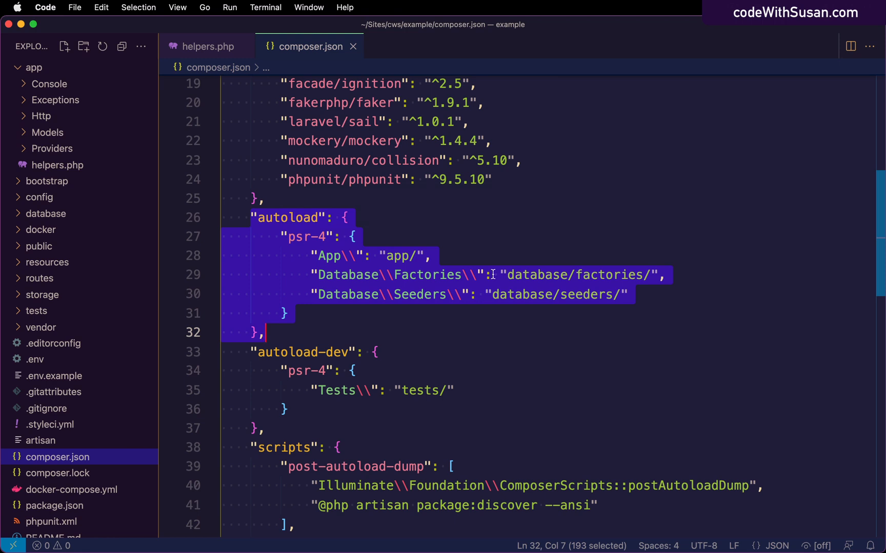
mouse_move(441, 318)
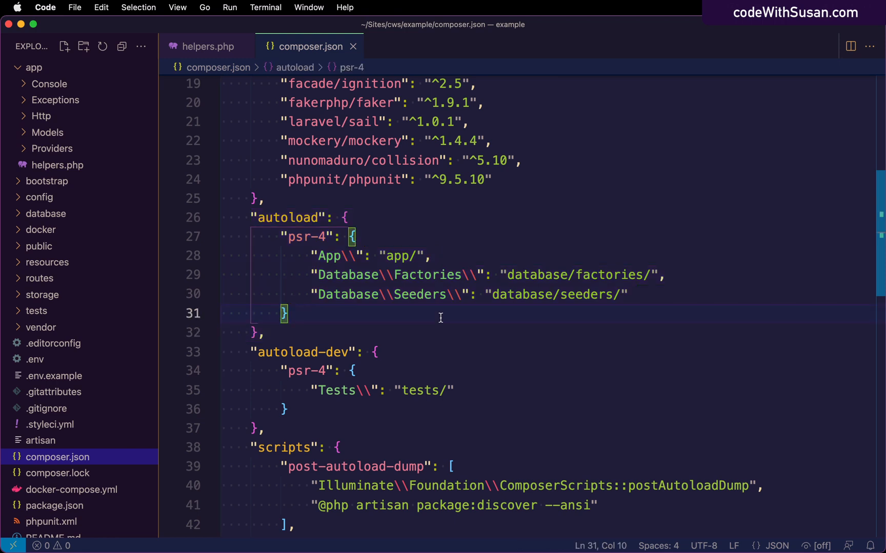
Add a "files" array containing "app/helpers.php" to composer.json's autoload section.
left_click(207, 46)
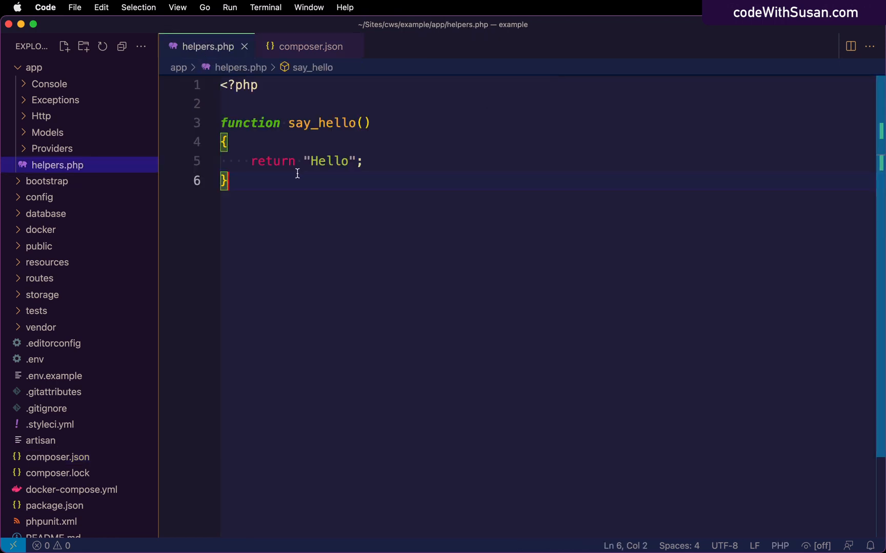
left_click(308, 46)
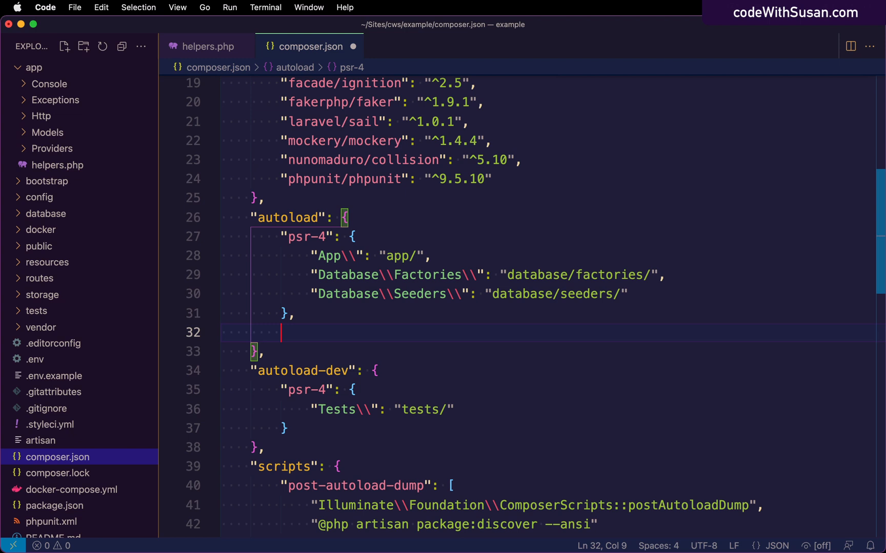
type("\"files\":")
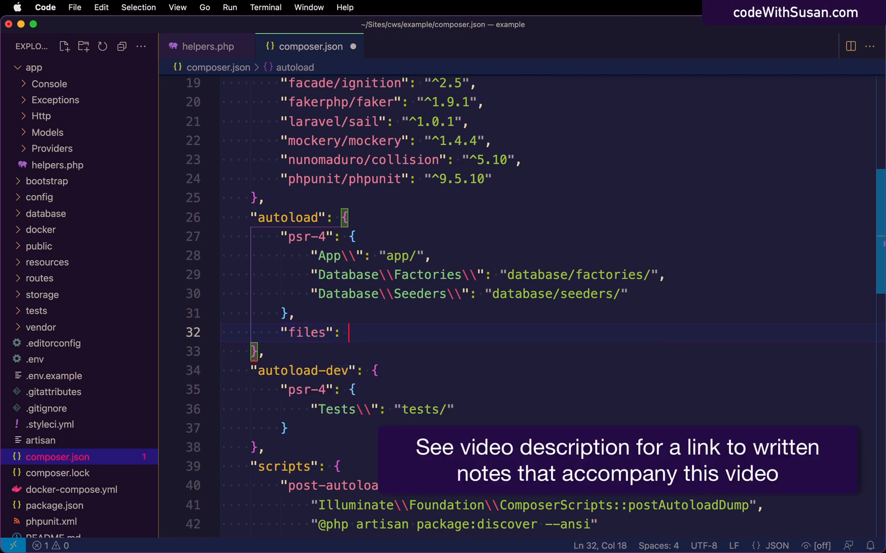
type("[]")
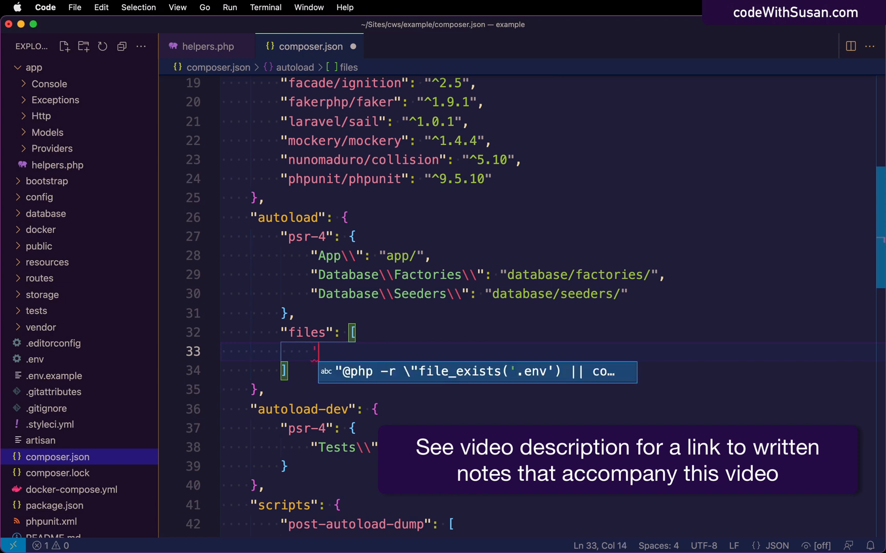
type("\"app/\"")
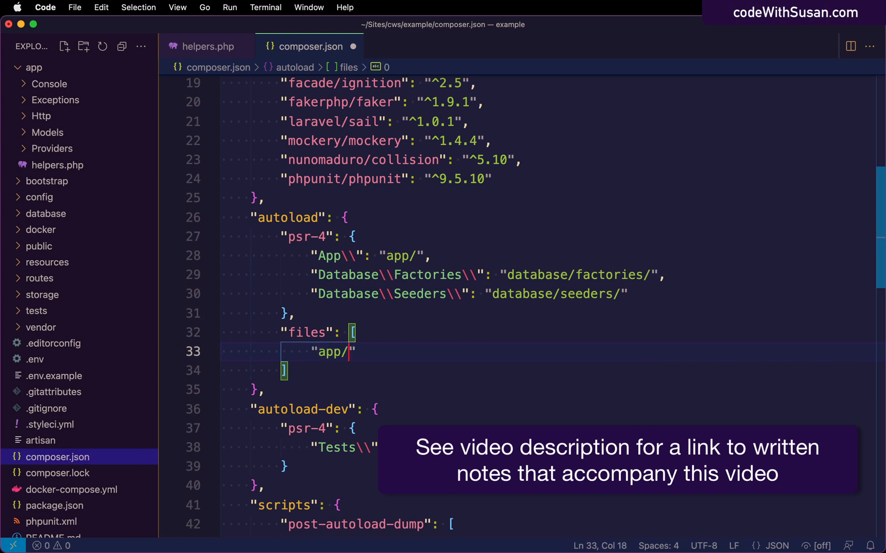
type("helpers.php")
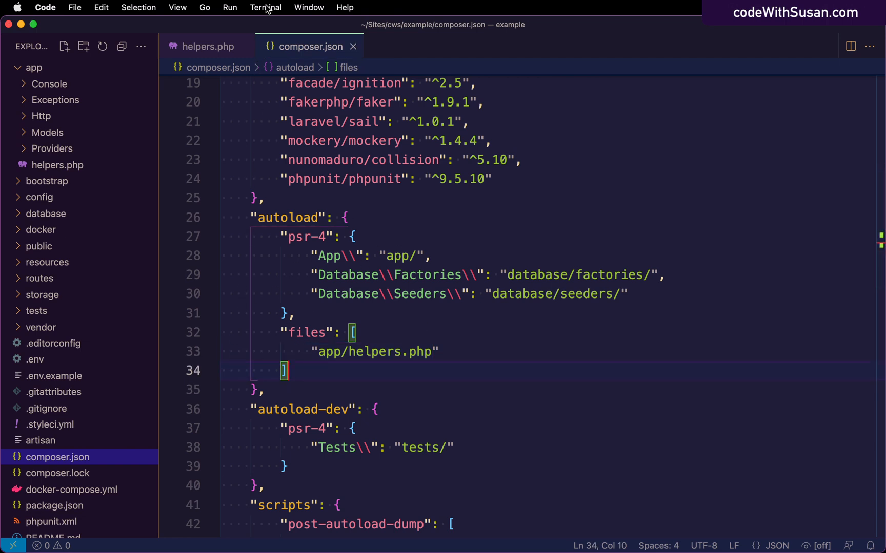
Run composer dump-autoload in a new integrated terminal to regenerate the autoload files.
left_click(264, 7)
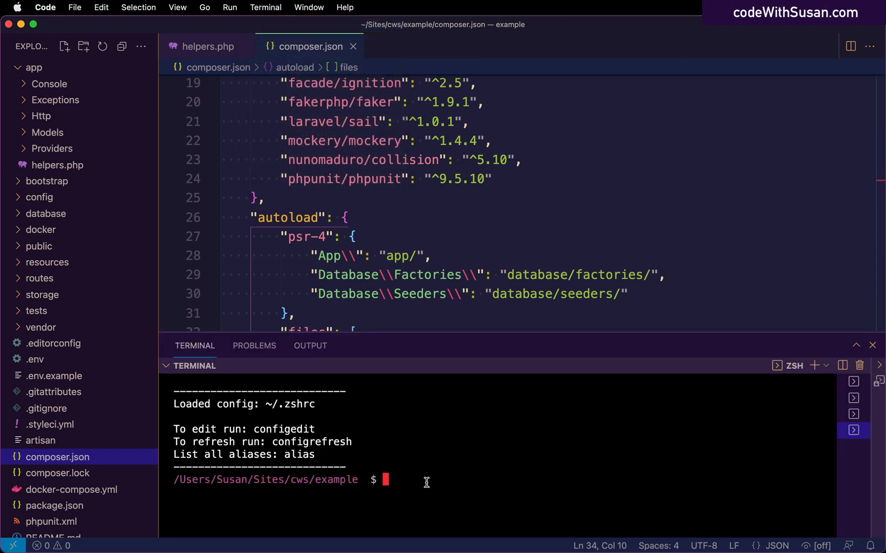
type("composer du")
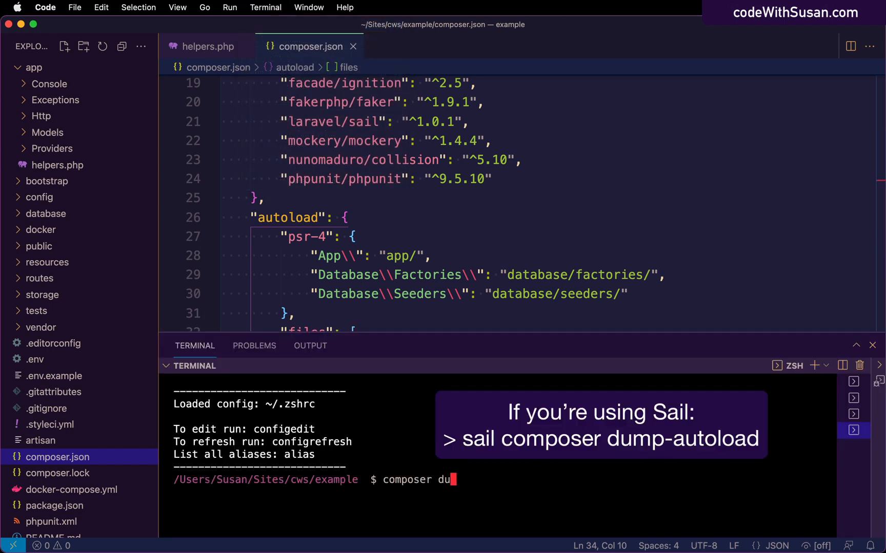
type("mp-autoload")
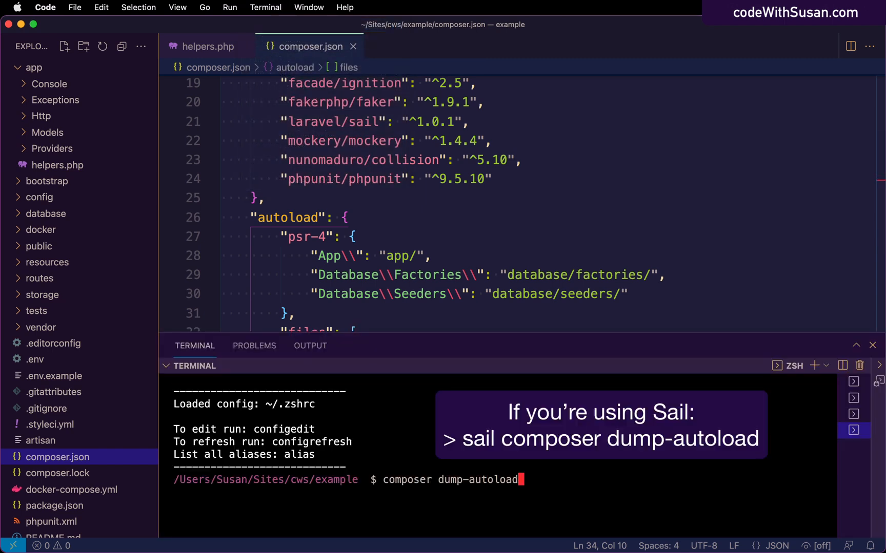
key("Enter")
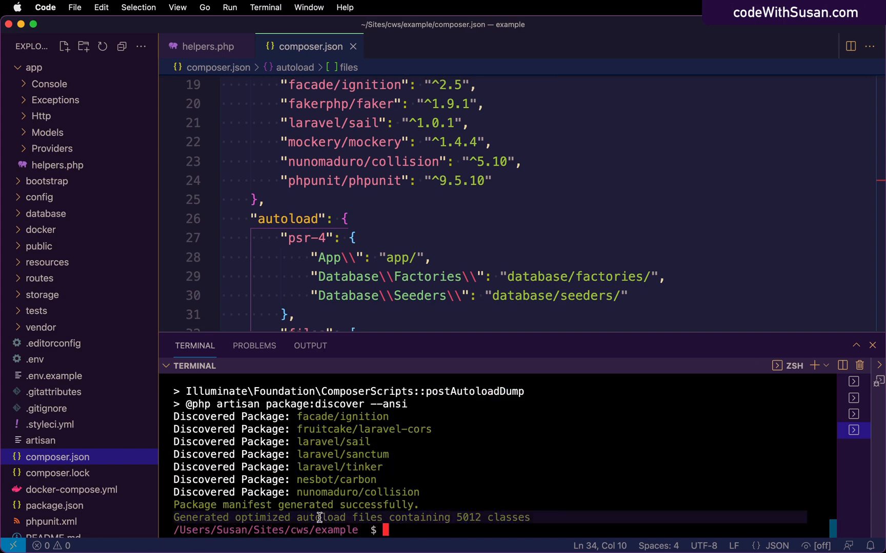
mouse_move(451, 349)
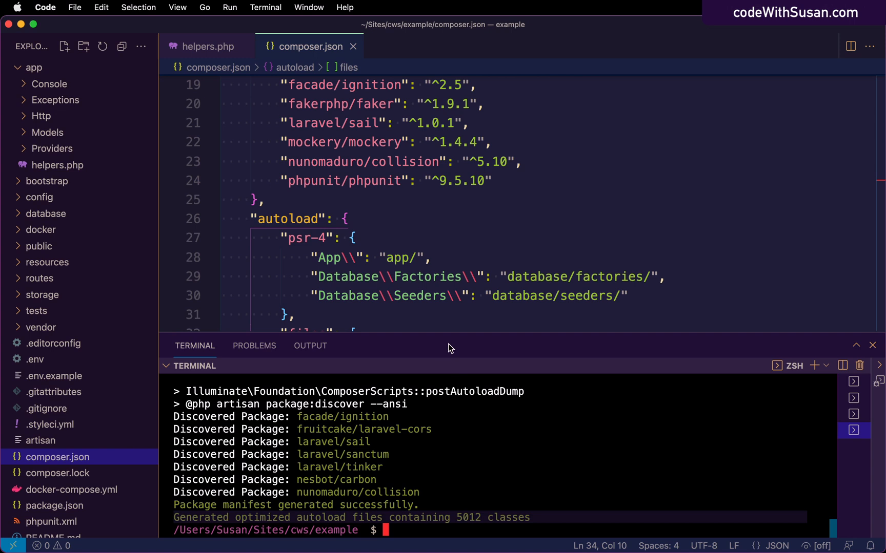
Add return say_hello(); to the root route closure in routes/web.php.
scroll("down", 3)
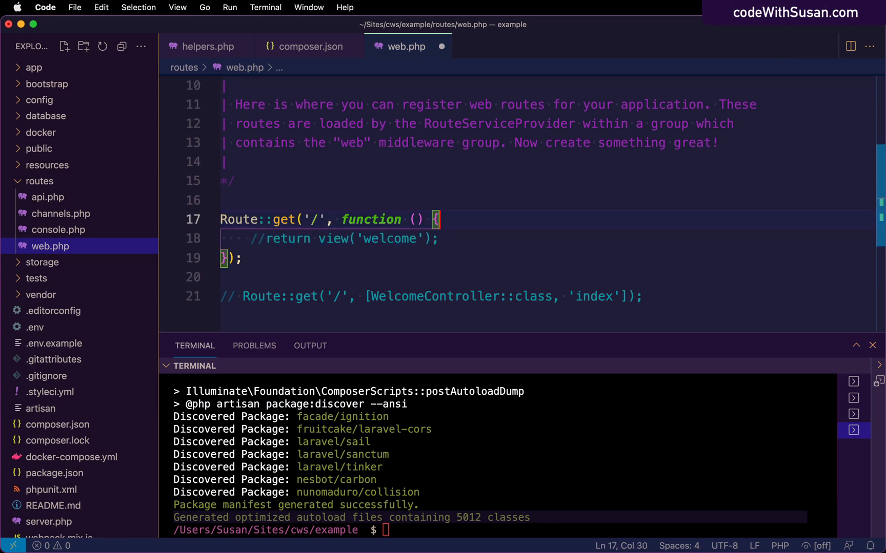
type("return")
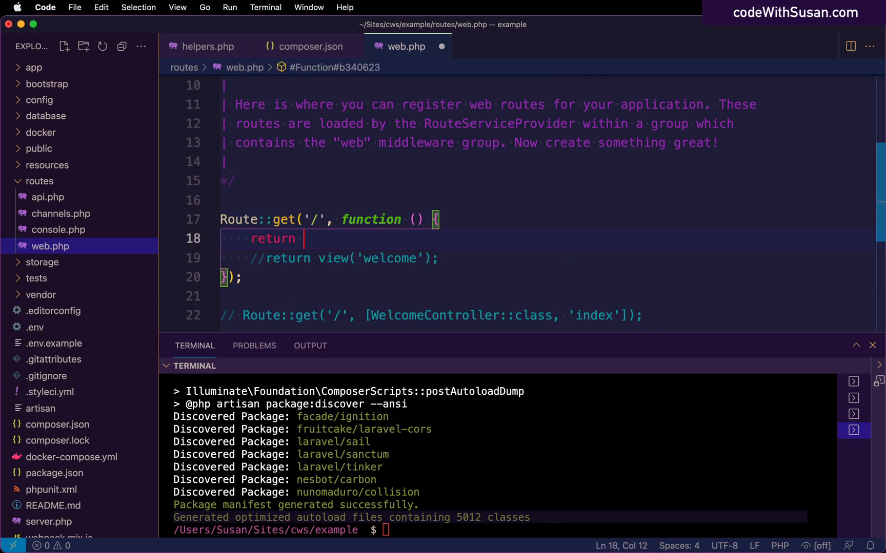
type("say_h")
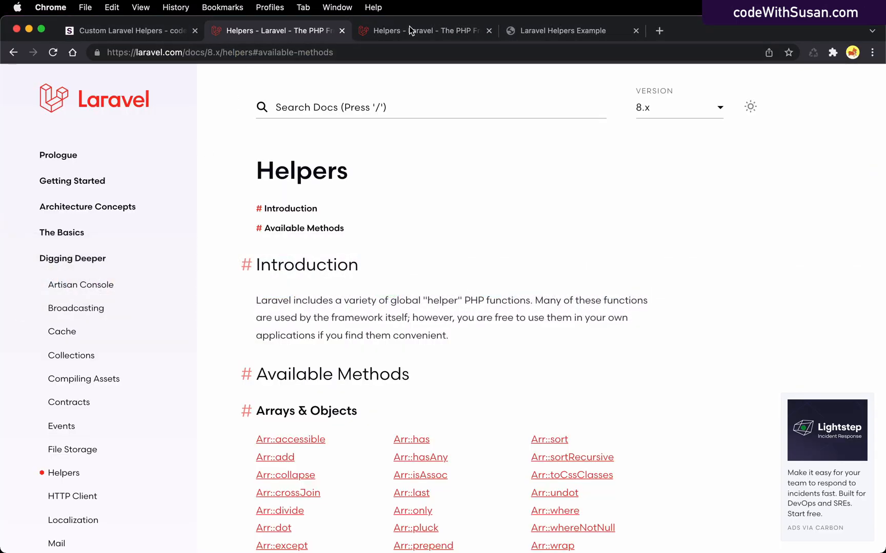
Reload example.loc in Chrome to see Hello from the helper, then return to the editor.
left_click(562, 31)
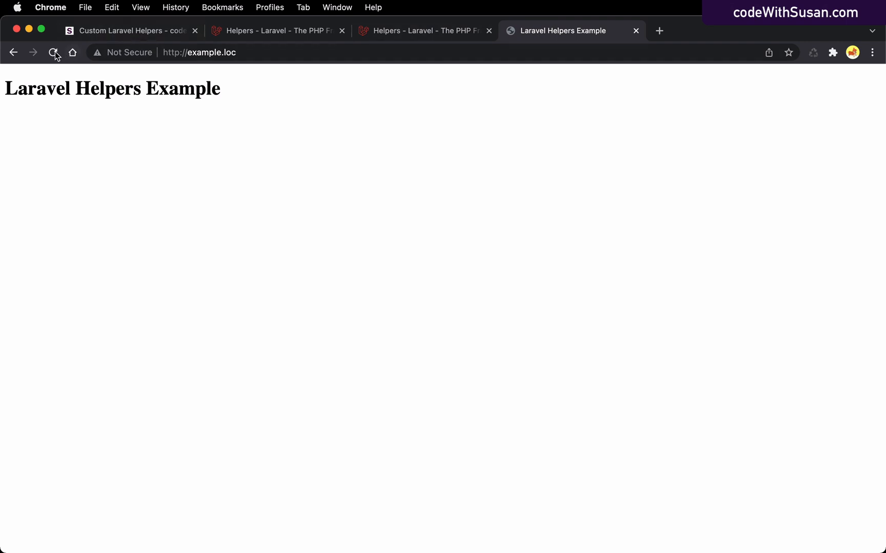
left_click(51, 52)
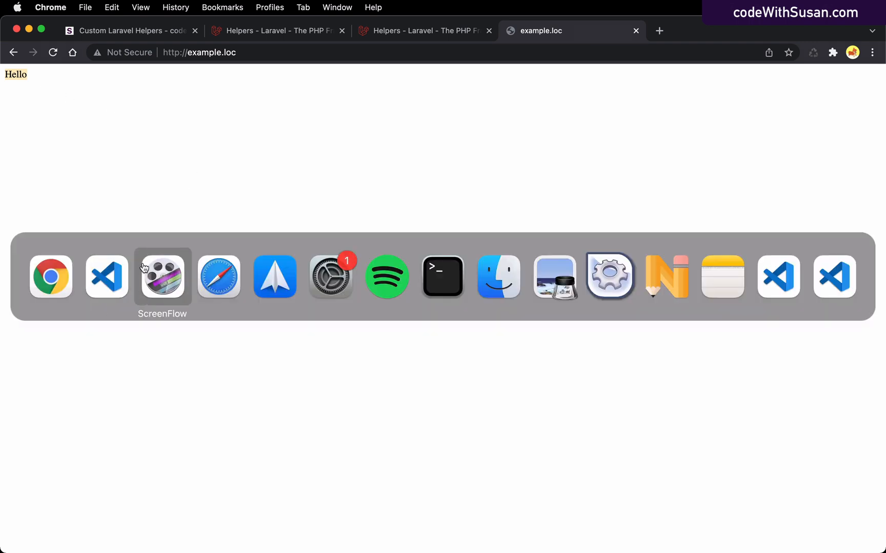
left_click(107, 278)
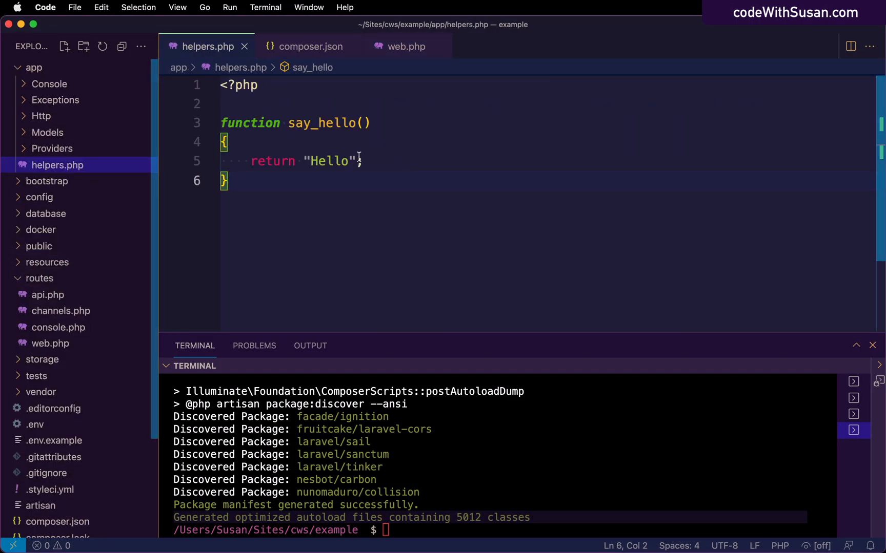
Change say_hello()'s return string to "Hello..." and confirm the site shows Hello...
type("...")
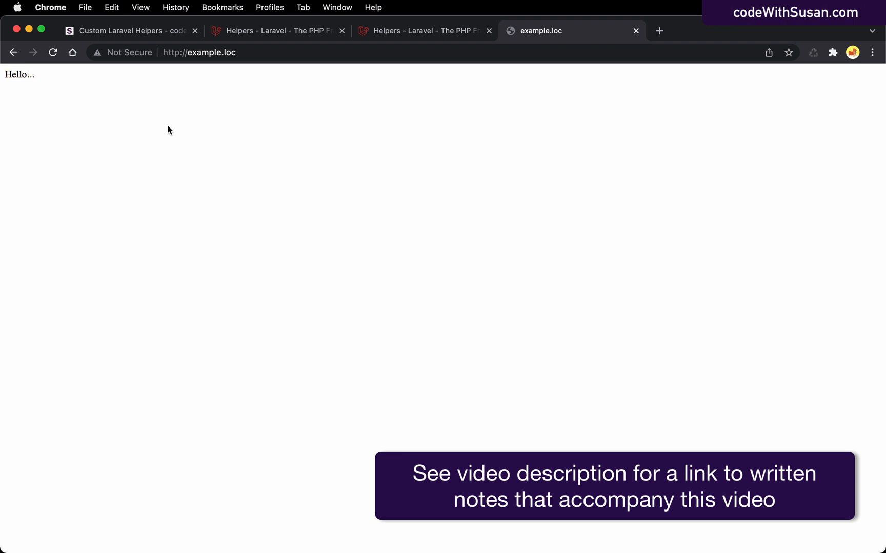
left_click(162, 277)
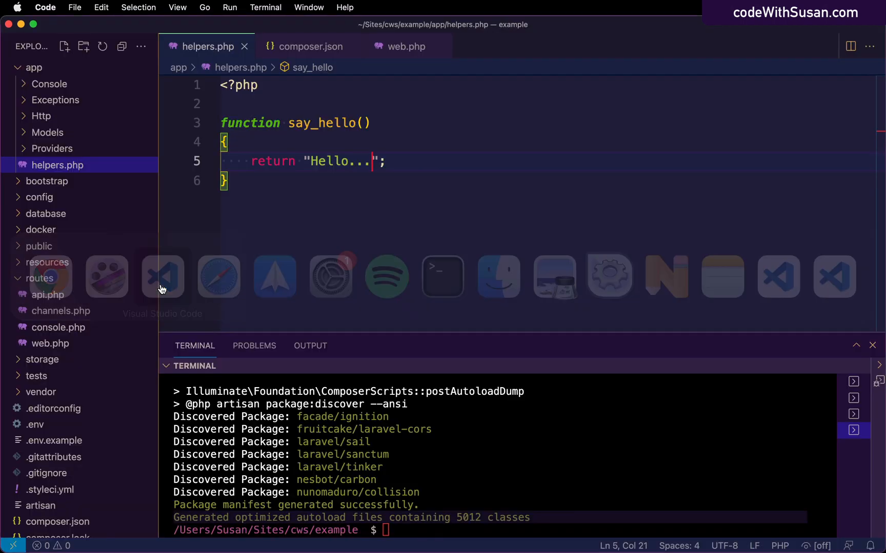
Switch the root route to WelcomeController's index and expand app/Http in the Explorer.
left_click(405, 47)
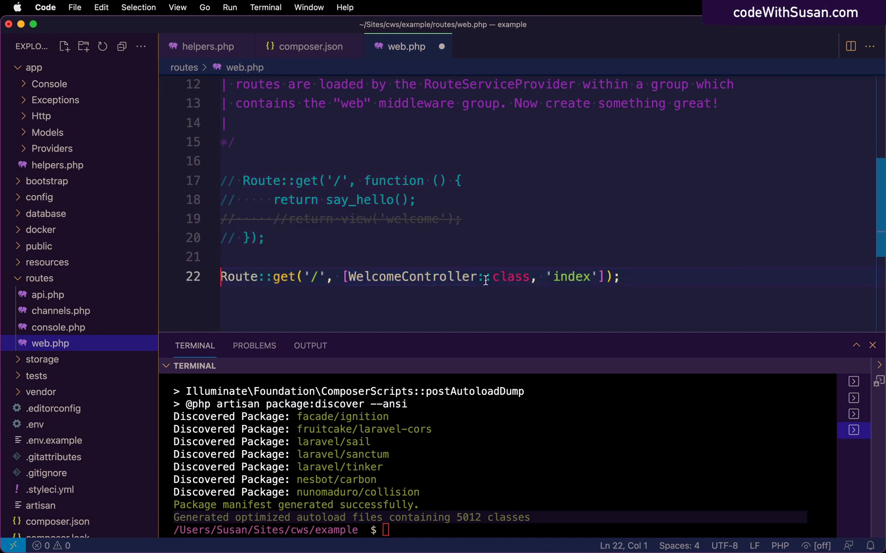
double_click(571, 277)
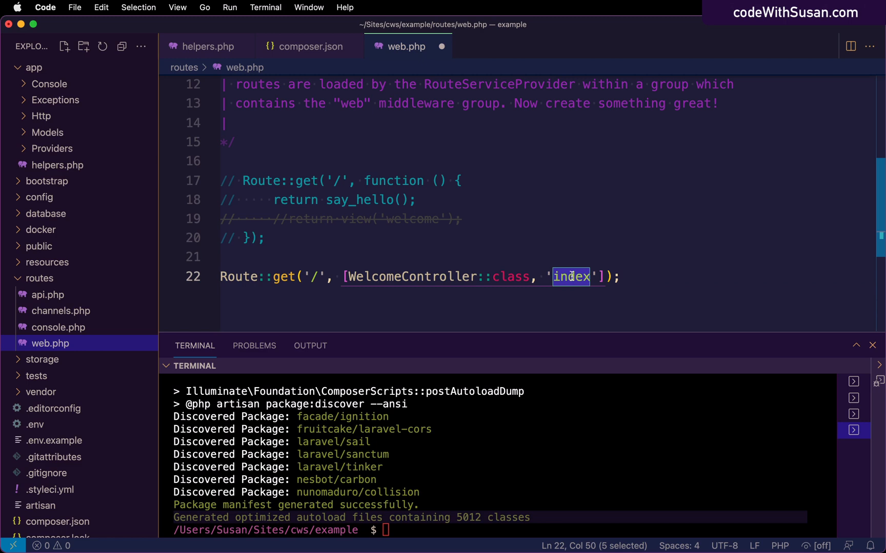
left_click(41, 116)
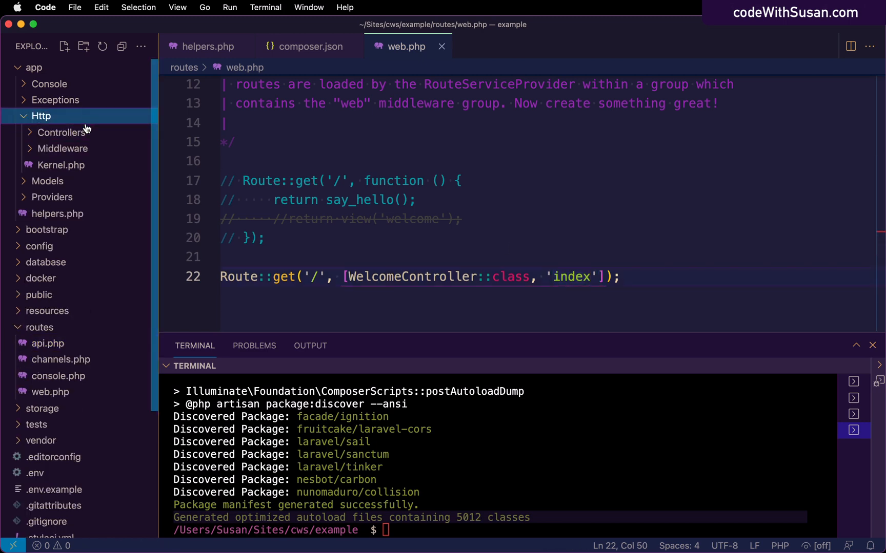
Make WelcomeController's index() return "From WelcomeController: " . say_hello().
left_click(61, 133)
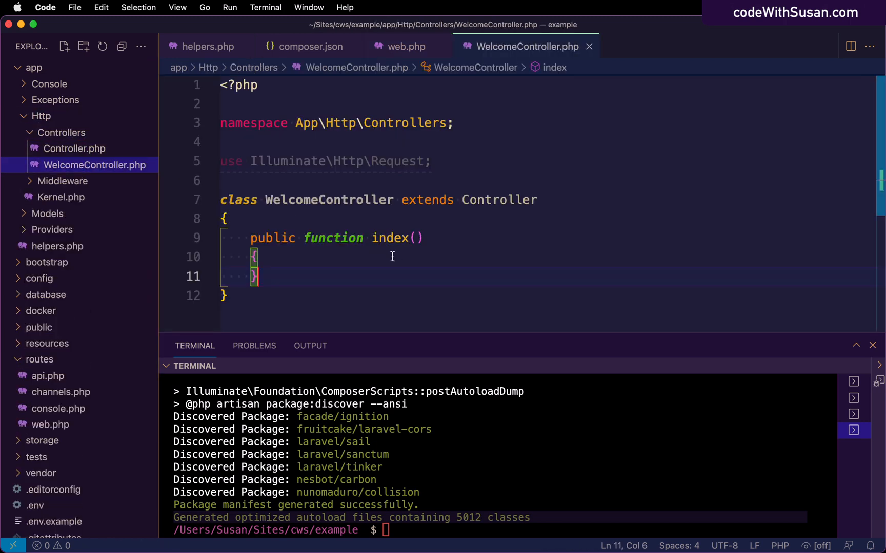
type("return say_hello();")
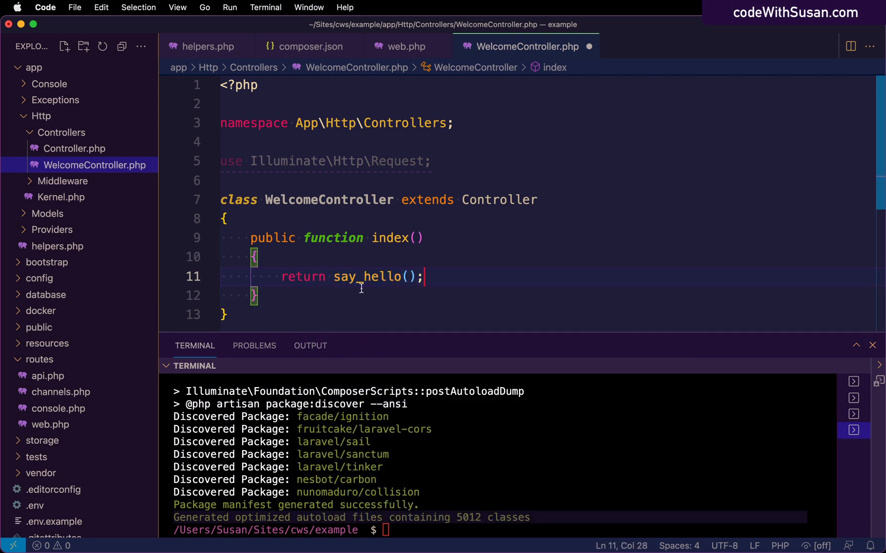
double_click(366, 277)
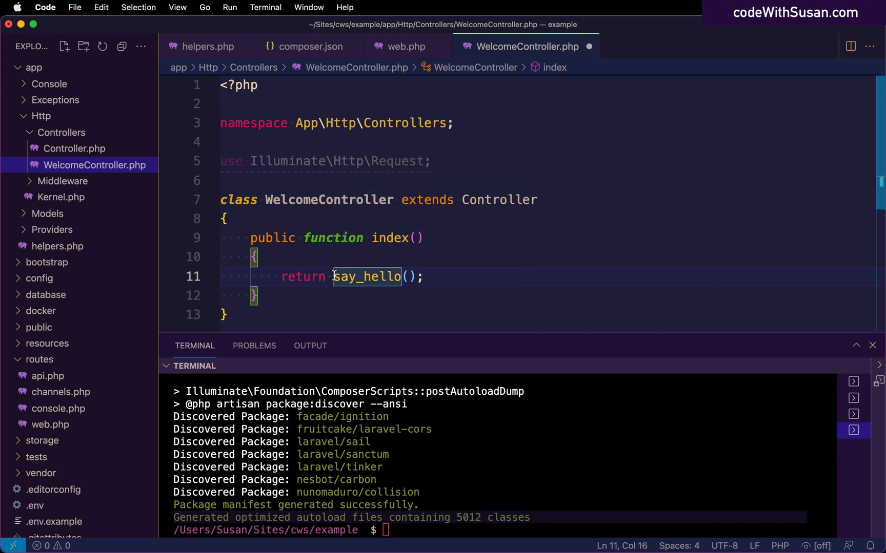
type("\"")
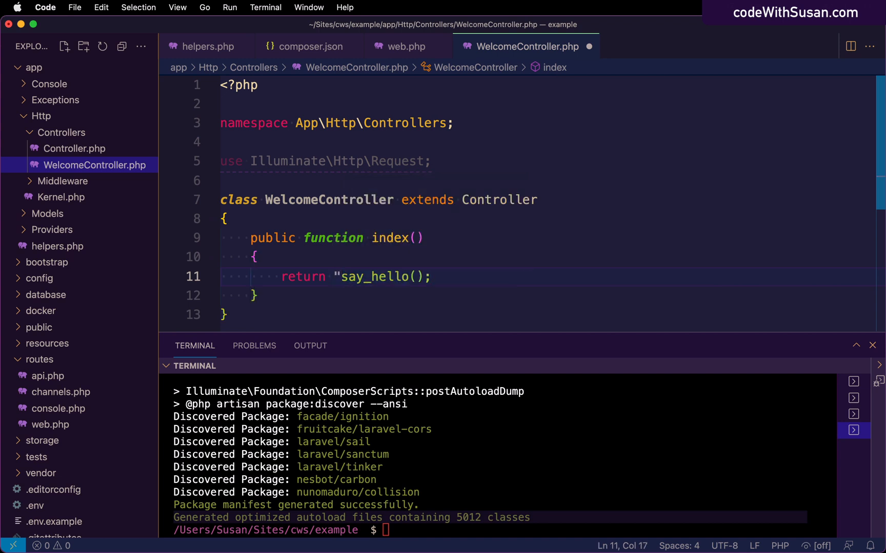
type("From WelcomeController\".")
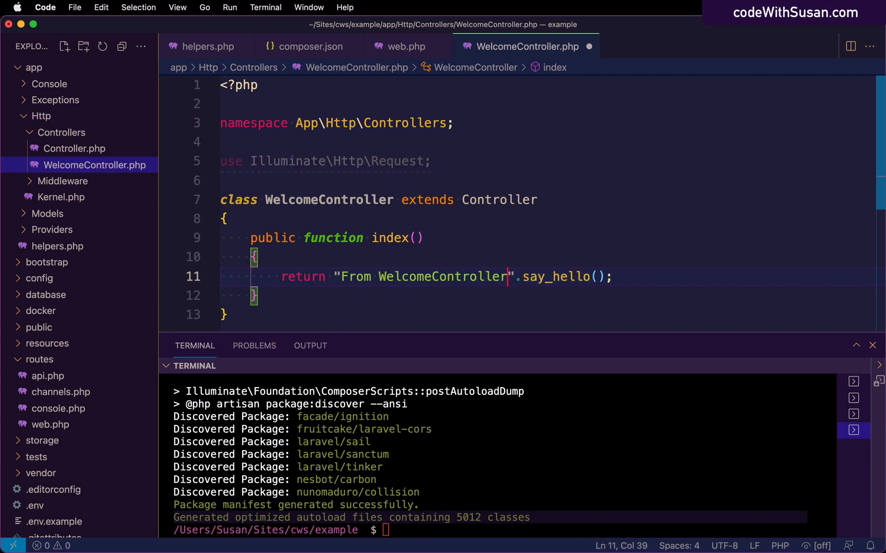
type(":")
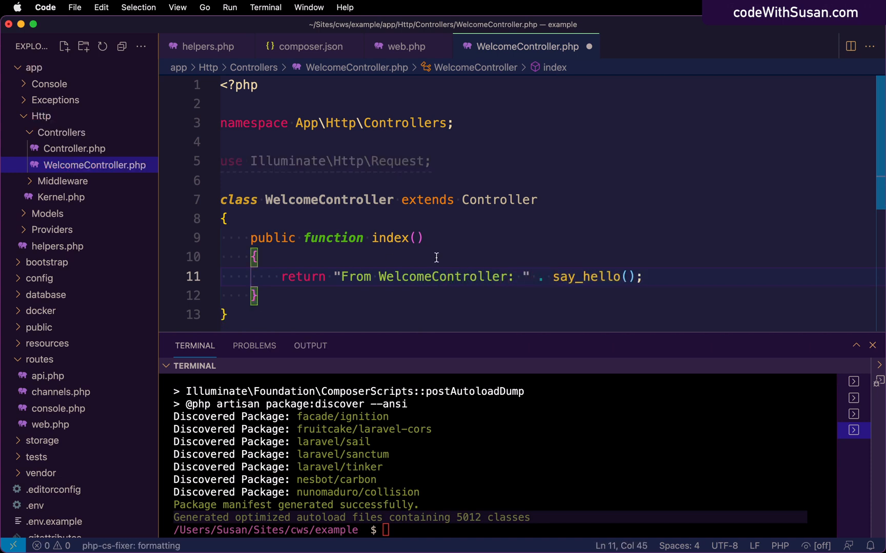